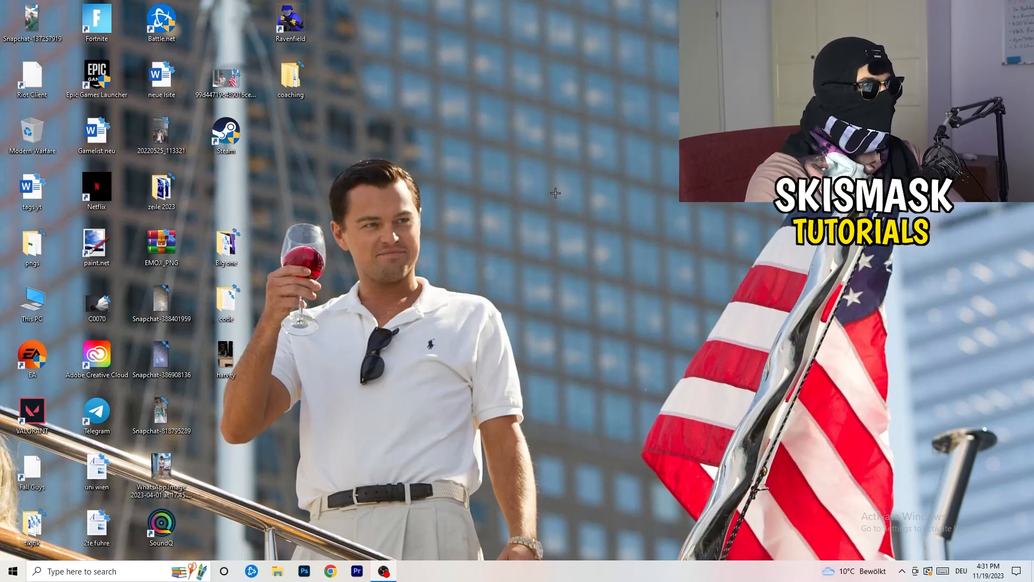
Open the desktop context menu to reach the NVIDIA Control Panel
{"action": "right_click", "coordinate": [555, 193]}
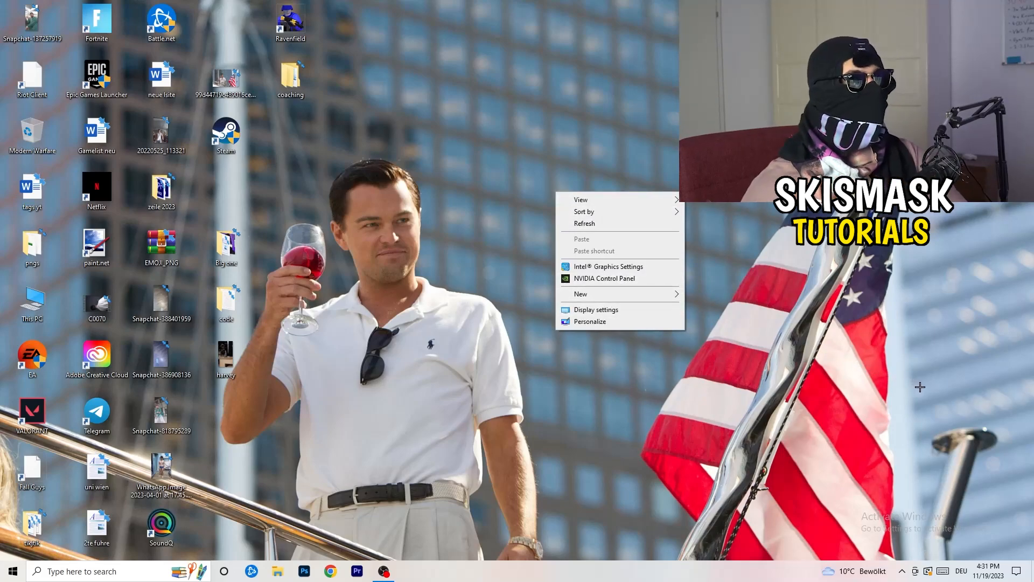
{"action": "mouse_move", "coordinate": [956, 400]}
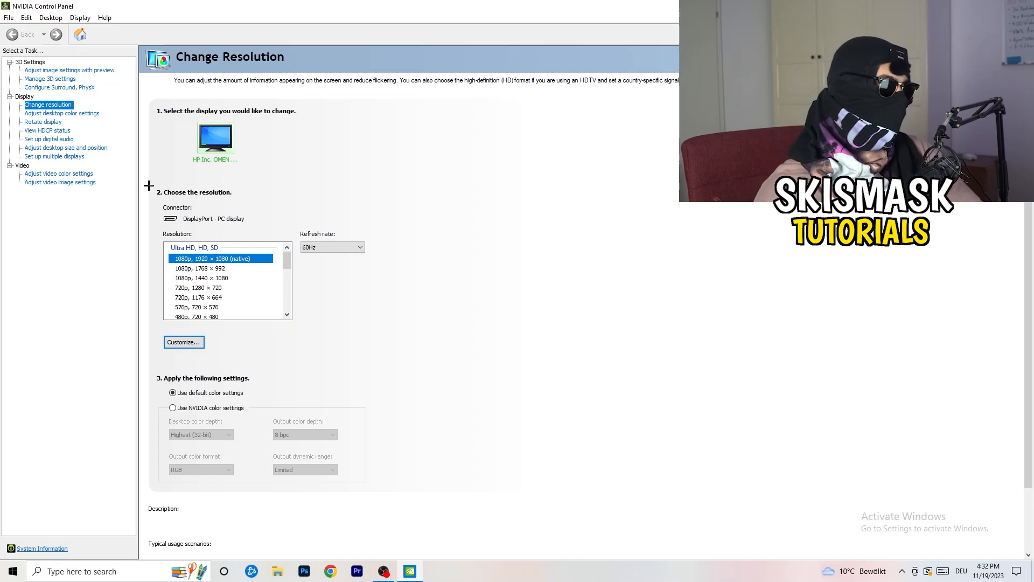
Start a new custom resolution, which defaults to 1920×1080 at 60 Hz
{"action": "left_click", "coordinate": [183, 341]}
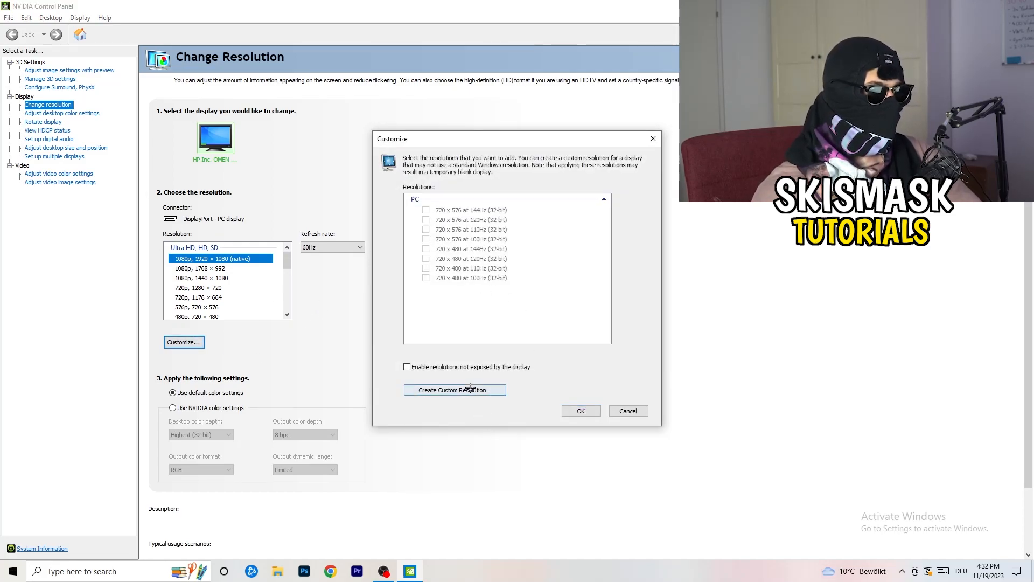
{"action": "left_click", "coordinate": [454, 389]}
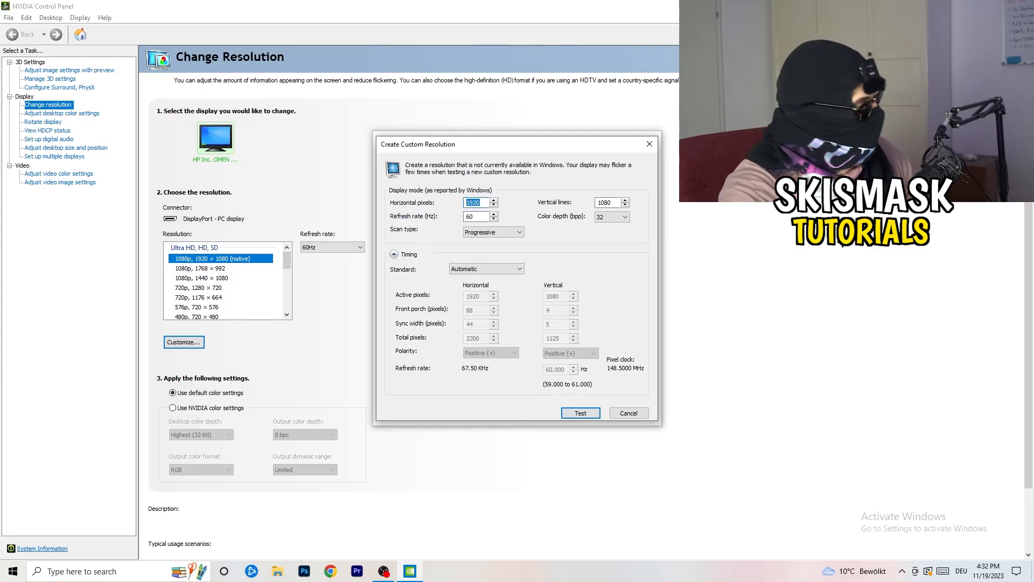
Enter a 1440×1040 custom resolution with CVT reduced blank timing, then close without testing
{"action": "type", "text": "1140"}
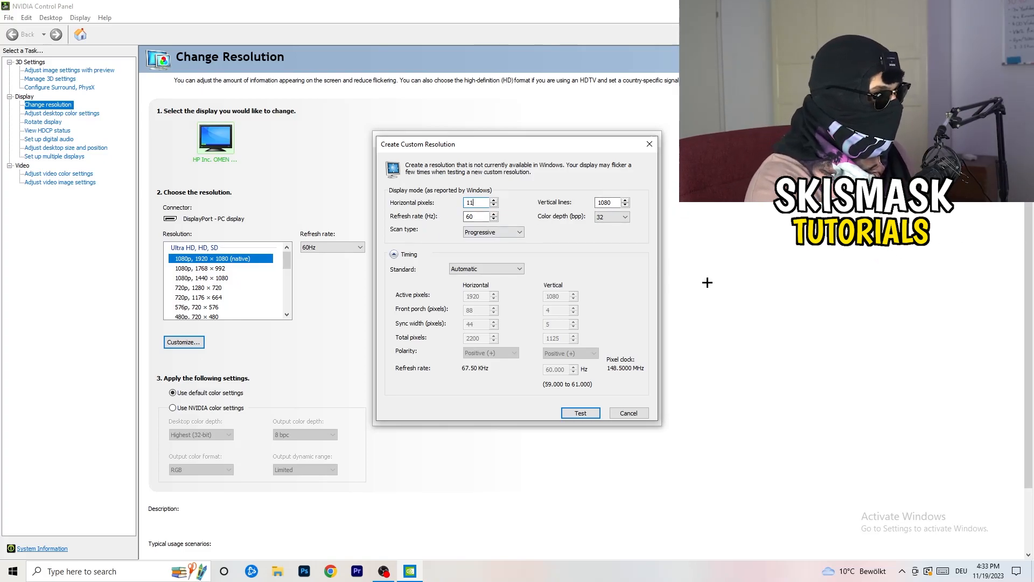
{"action": "type", "text": "440"}
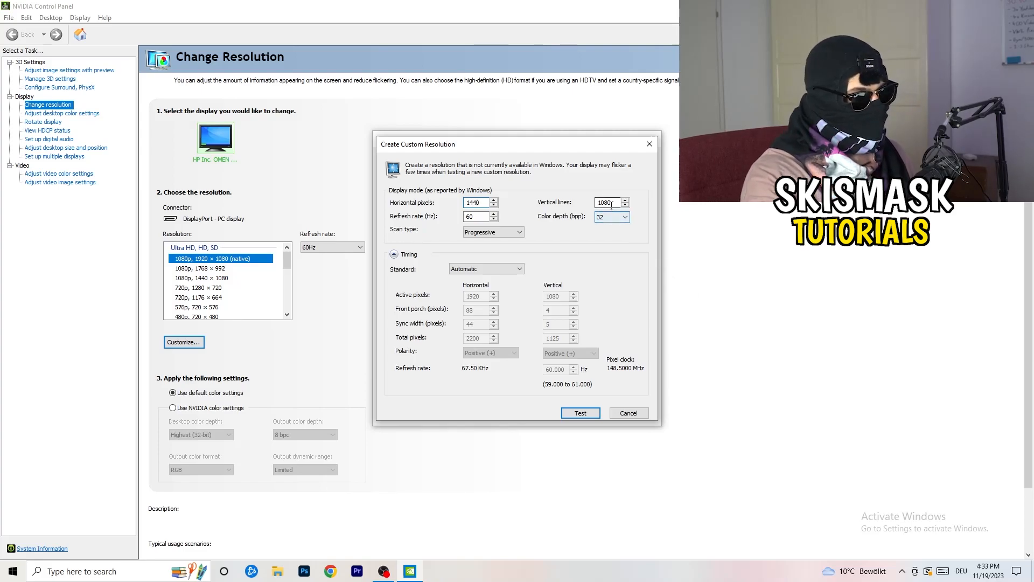
{"action": "left_click", "coordinate": [607, 202]}
{"action": "type", "text": "1040"}
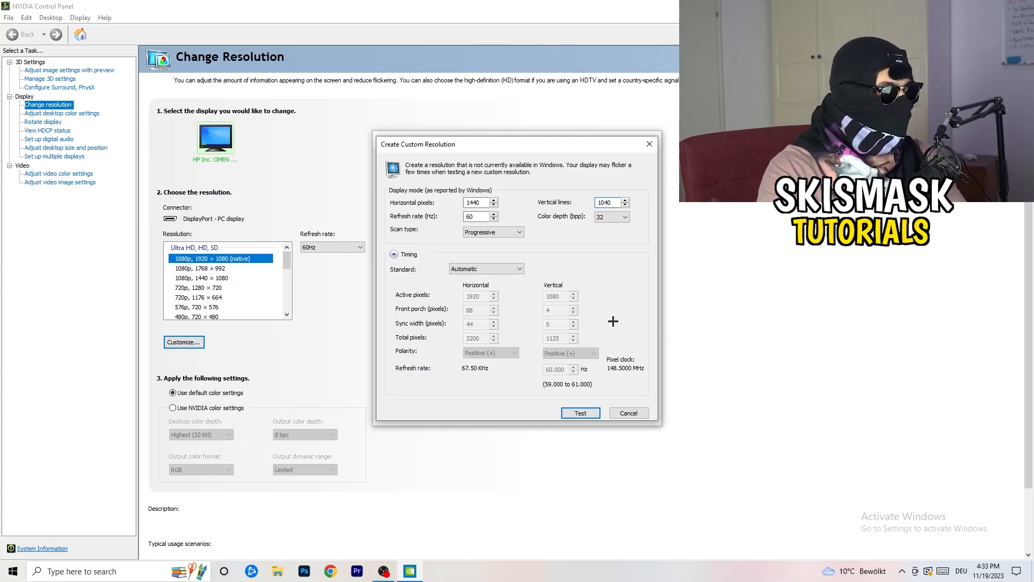
{"action": "left_click", "coordinate": [493, 232]}
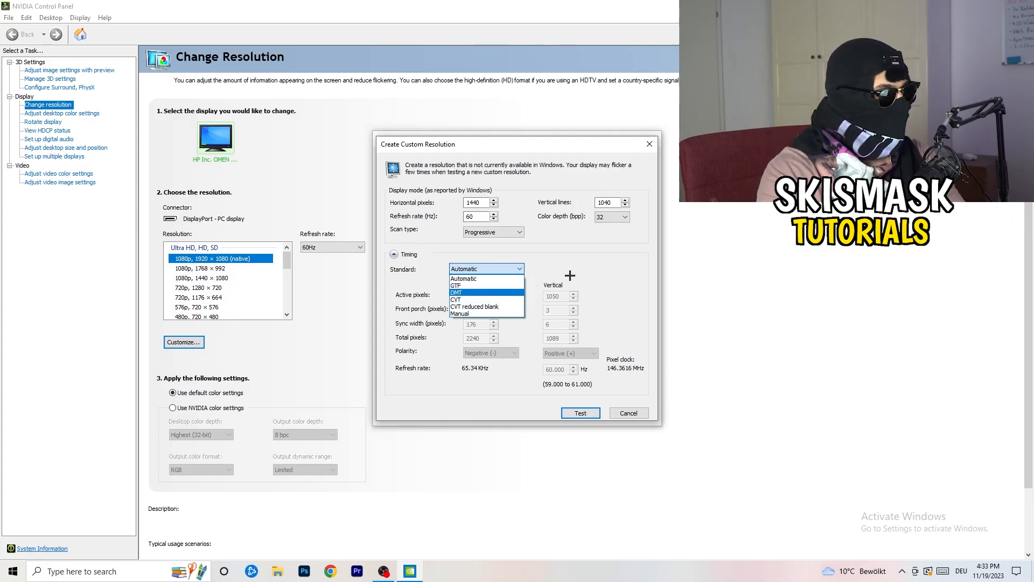
{"action": "left_click", "coordinate": [464, 278]}
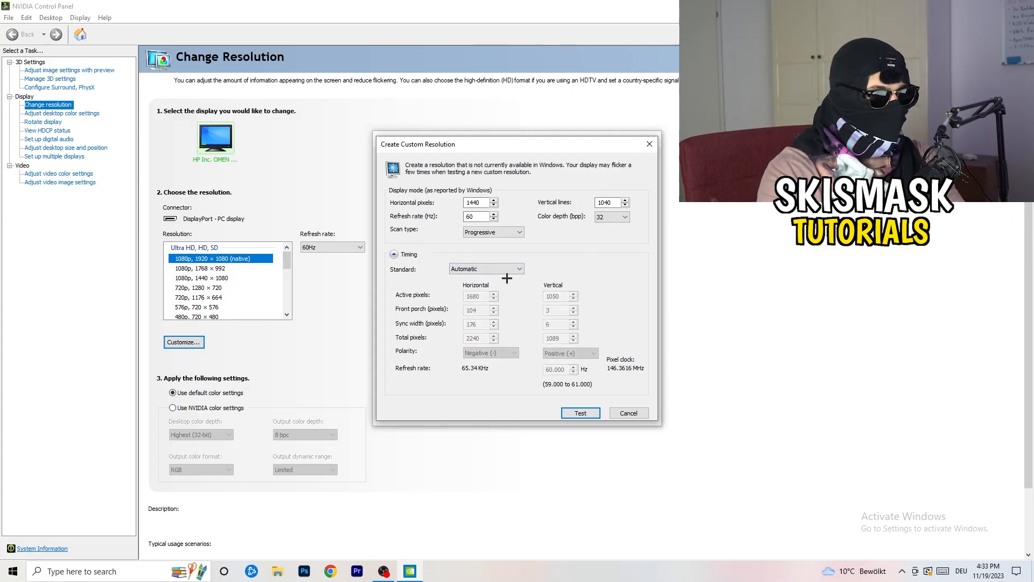
{"action": "left_click", "coordinate": [485, 269]}
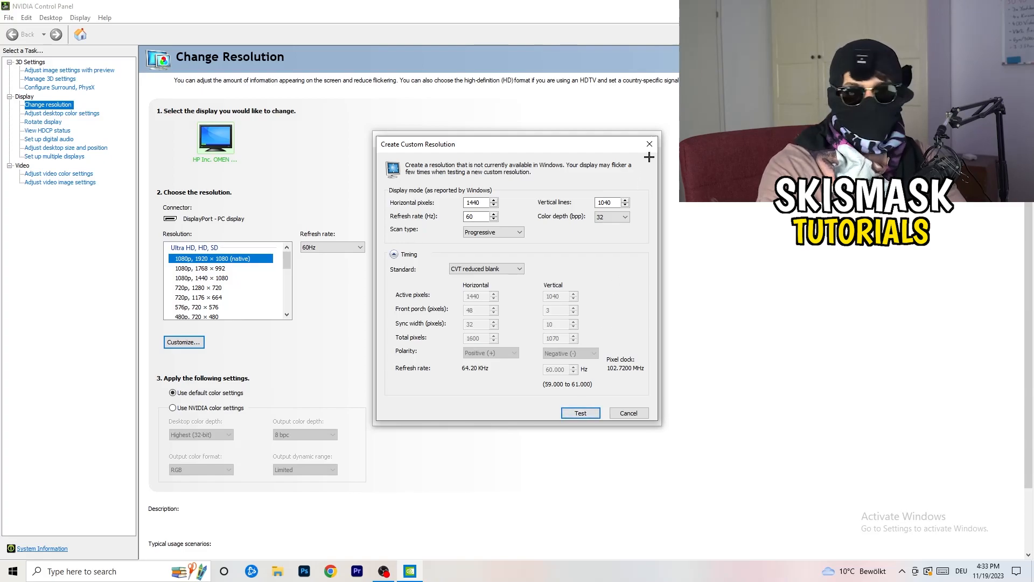
{"action": "mouse_move", "coordinate": [649, 143]}
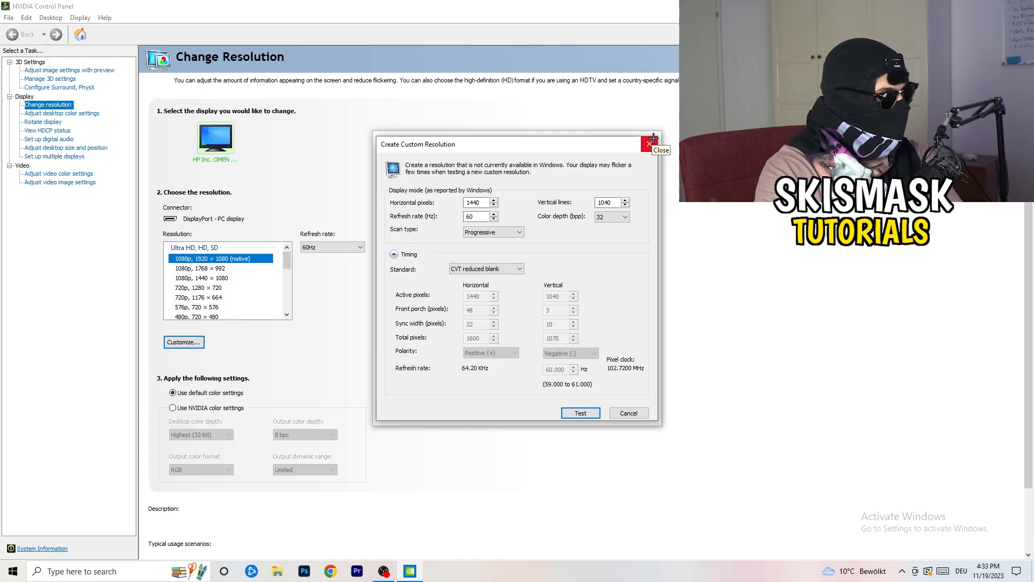
{"action": "left_click", "coordinate": [649, 144]}
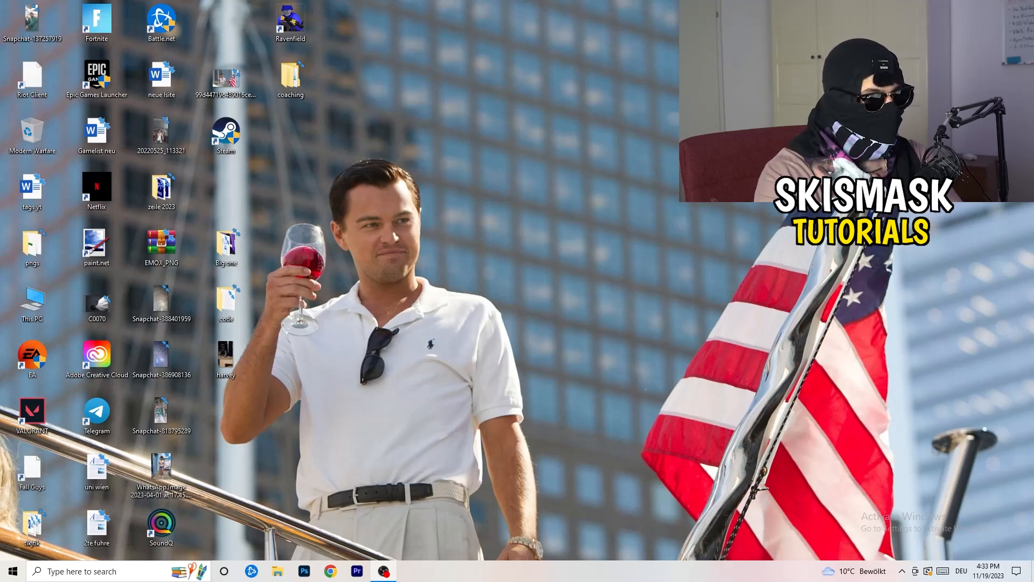
Launch Windows Settings from the Start menu's Settings gear
{"action": "left_click", "coordinate": [12, 570]}
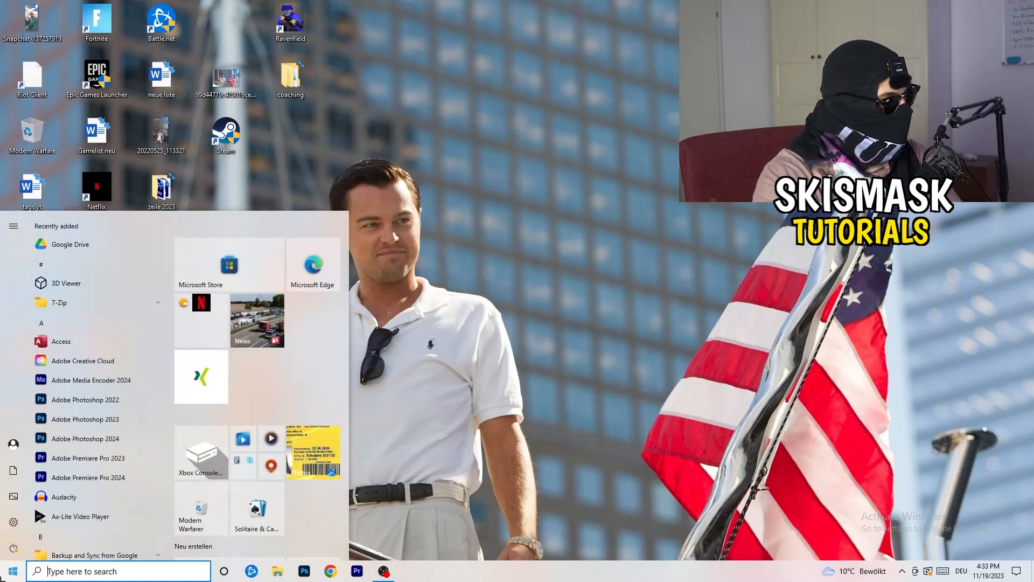
{"action": "left_click", "coordinate": [13, 521]}
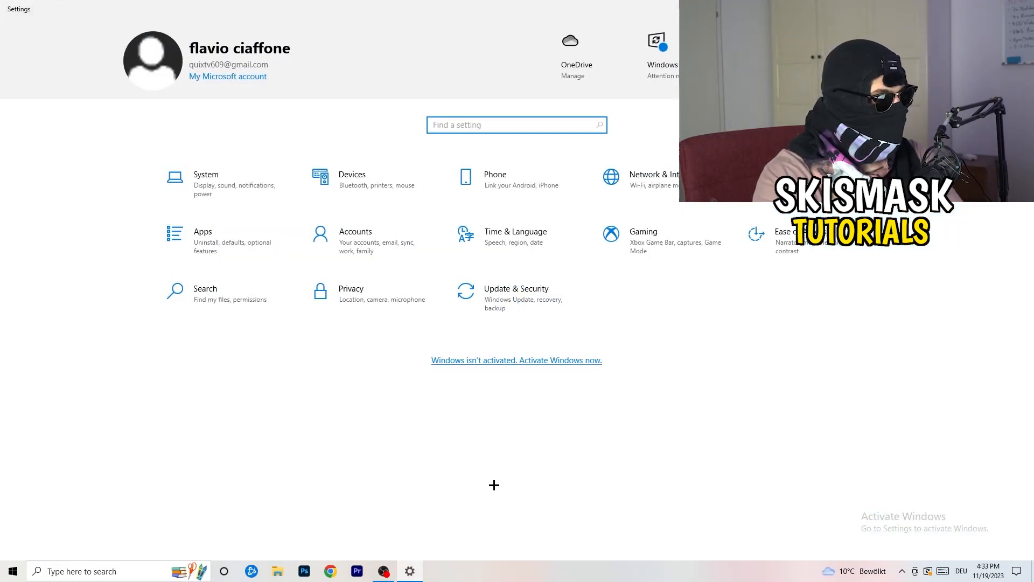
{"action": "mouse_move", "coordinate": [432, 394]}
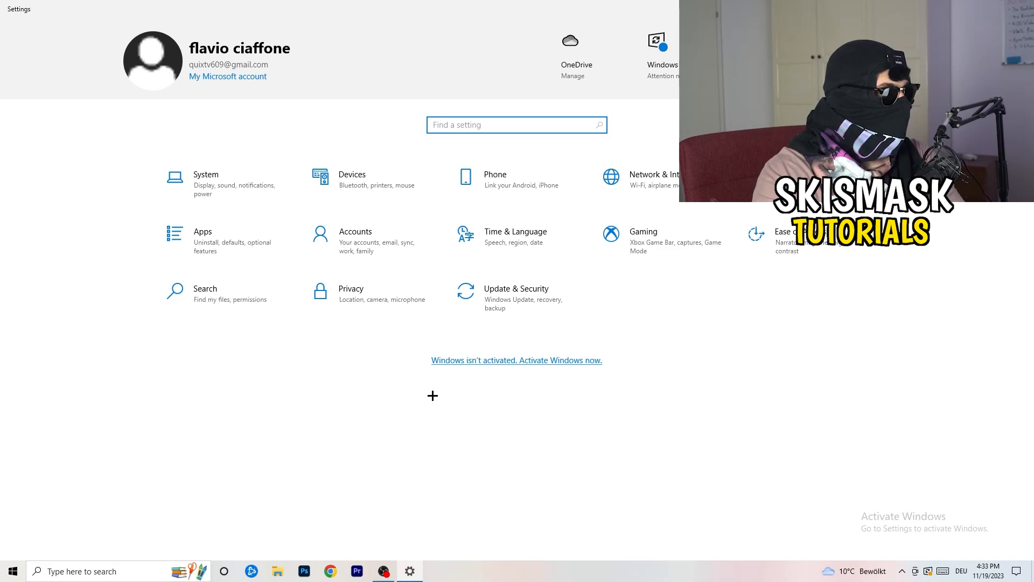
{"action": "left_click", "coordinate": [206, 179]}
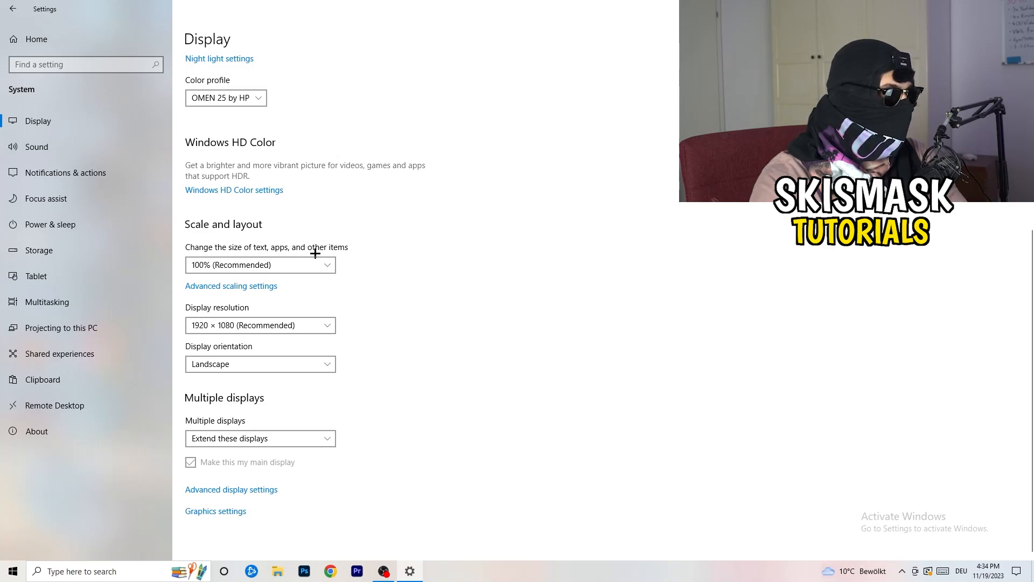
{"action": "left_click", "coordinate": [260, 265]}
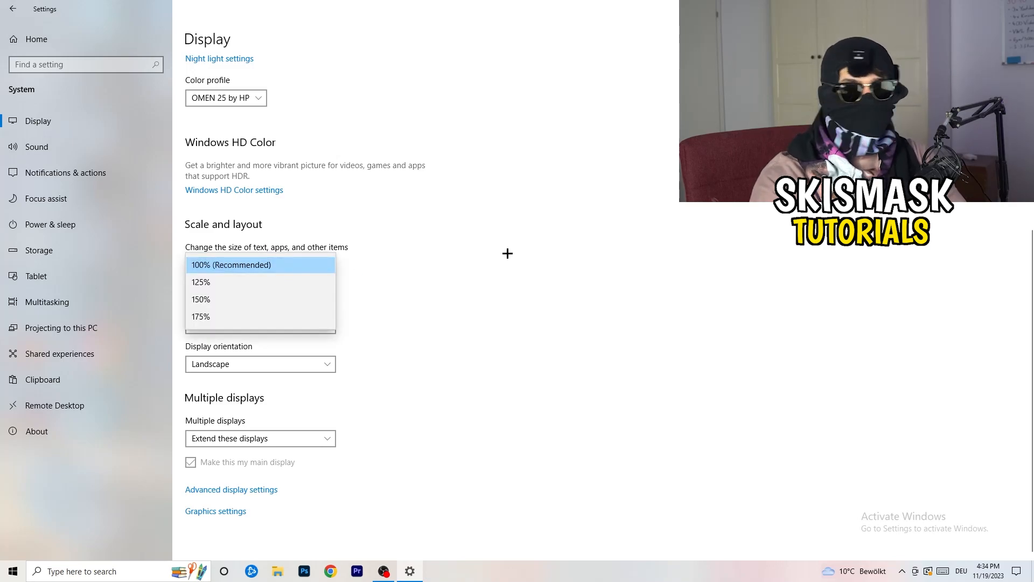
{"action": "left_click", "coordinate": [231, 265]}
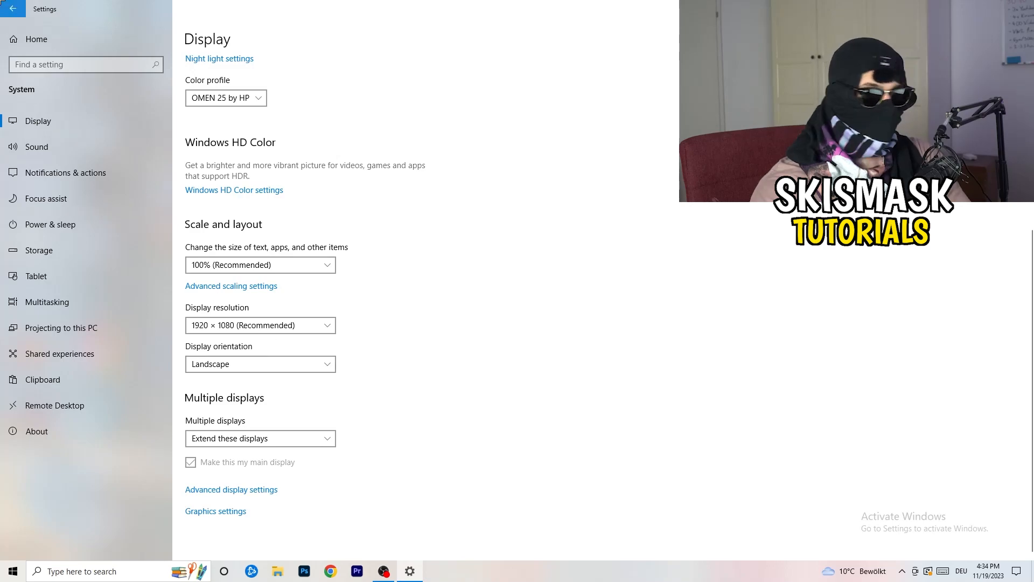
{"action": "left_click", "coordinate": [13, 8]}
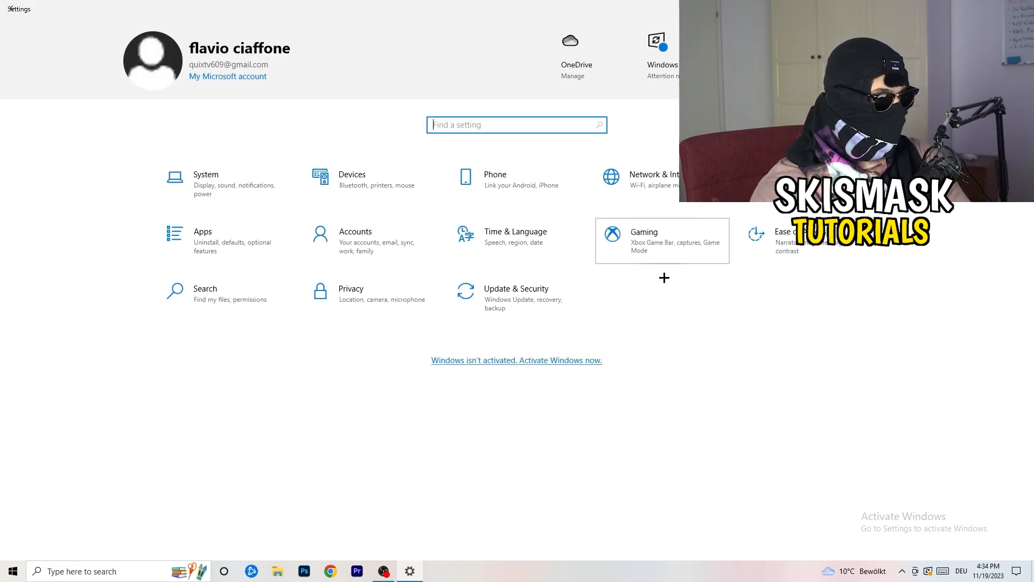
Open the Gaming section, showing Xbox Game Bar switched off
{"action": "left_click", "coordinate": [644, 232]}
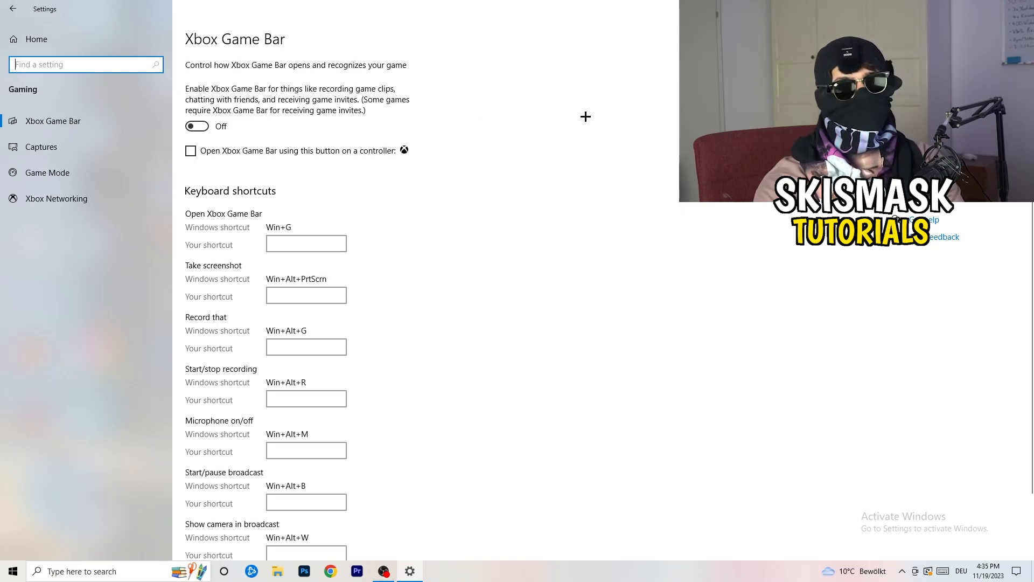
{"action": "mouse_move", "coordinate": [288, 147]}
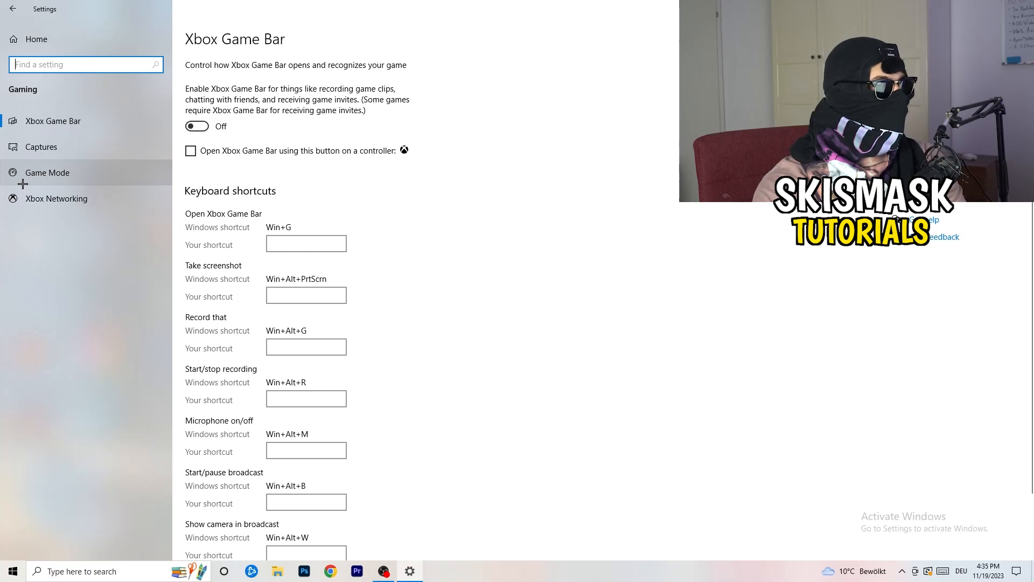
Open the Game Mode page and confirm Game Mode is switched on
{"action": "left_click", "coordinate": [47, 173]}
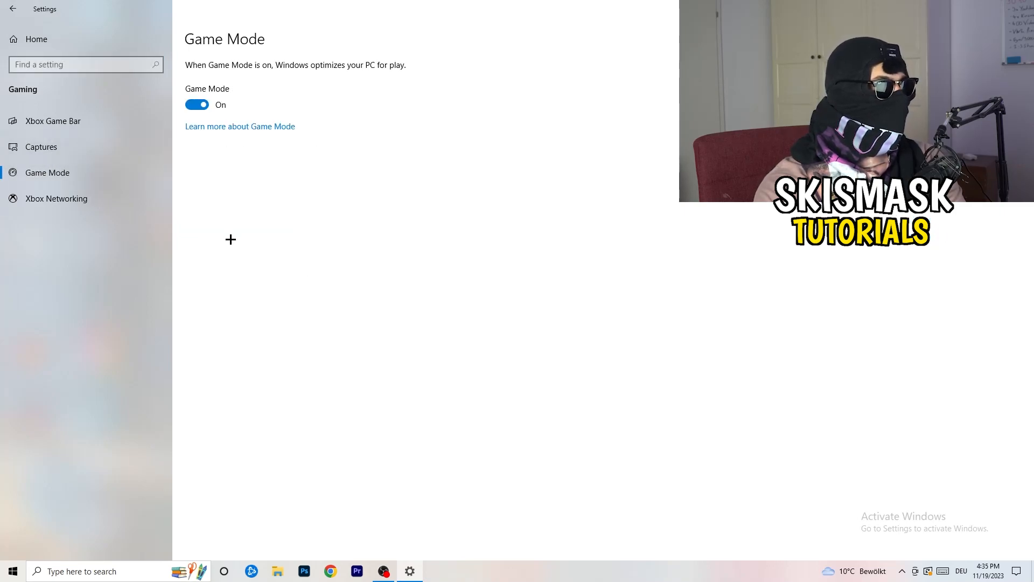
{"action": "mouse_move", "coordinate": [311, 205]}
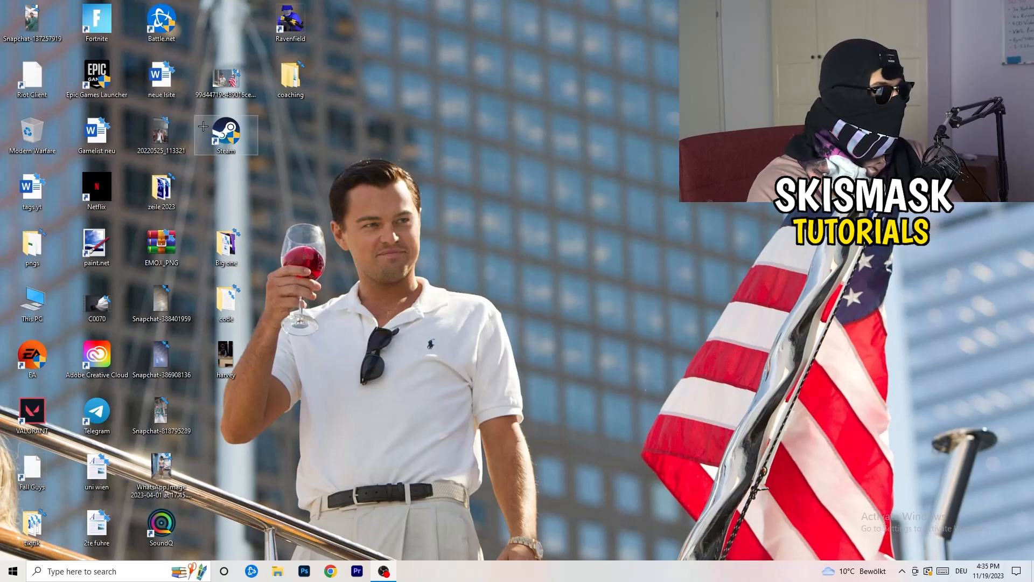
Set the Steam shortcut to Windows 8 compatibility with Run as administrator, and save
{"action": "right_click", "coordinate": [226, 135]}
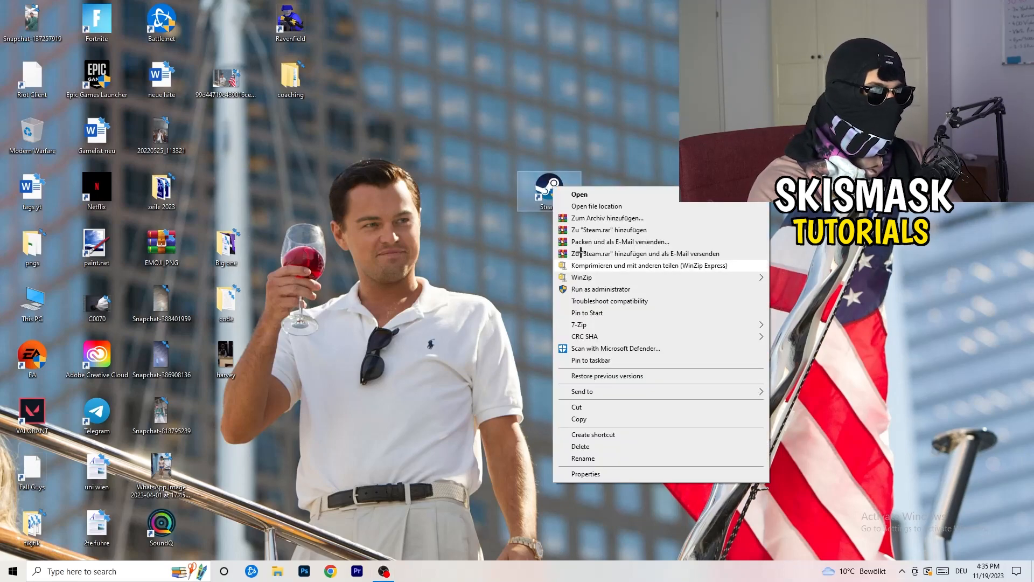
{"action": "mouse_move", "coordinate": [616, 435]}
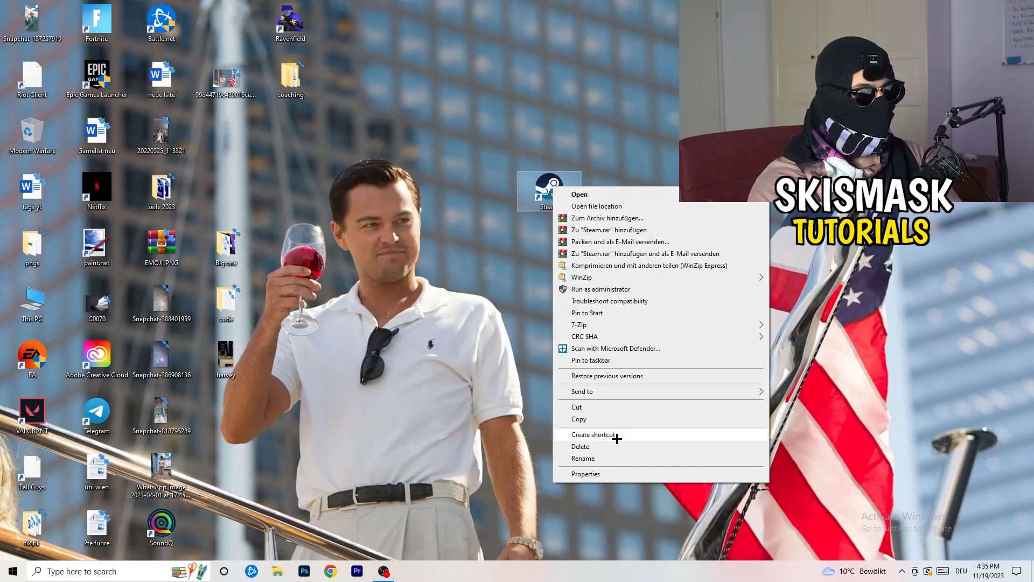
{"action": "left_click", "coordinate": [585, 473]}
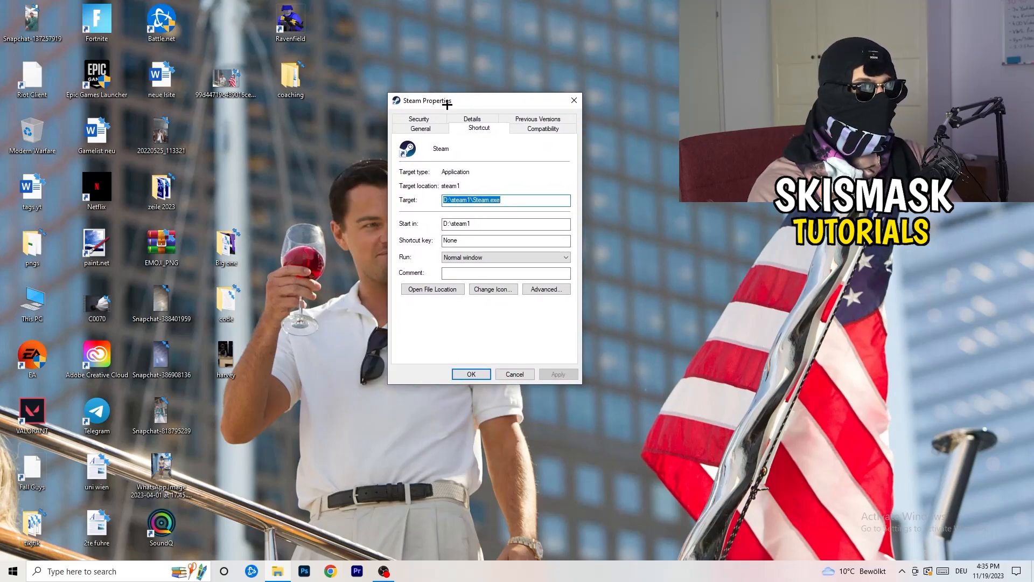
{"action": "left_click", "coordinate": [542, 128]}
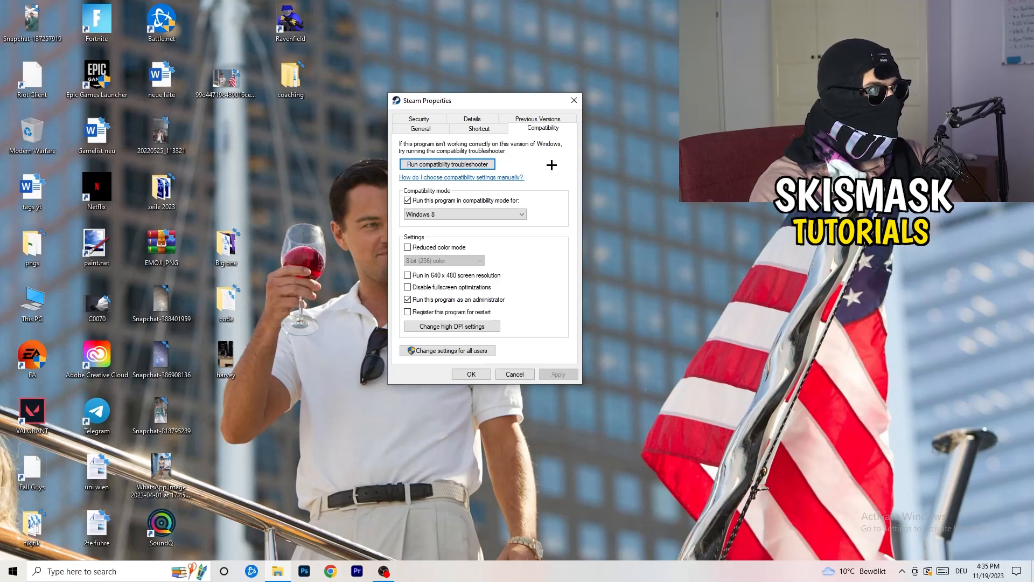
{"action": "left_click", "coordinate": [408, 200]}
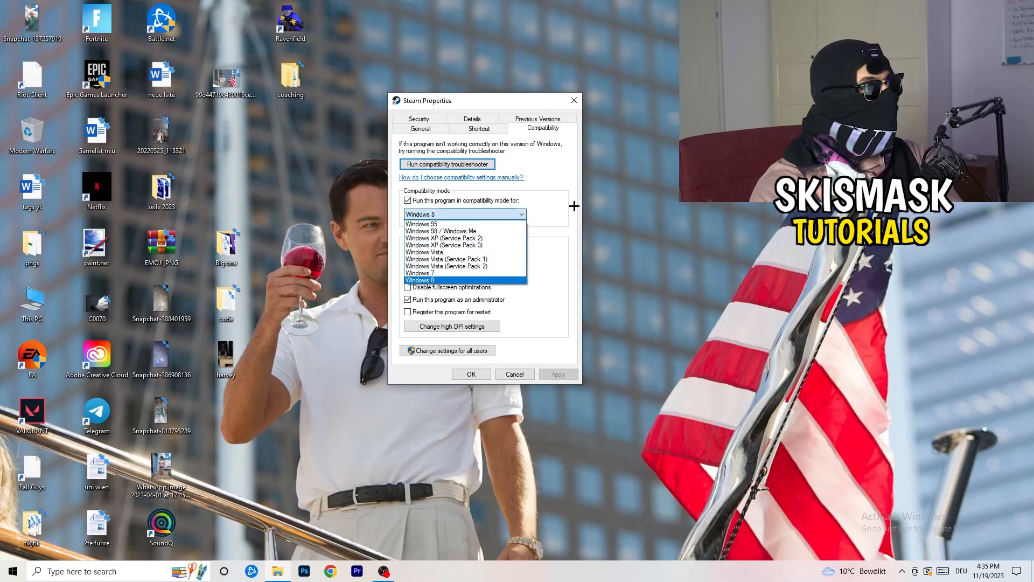
{"action": "left_click", "coordinate": [419, 280]}
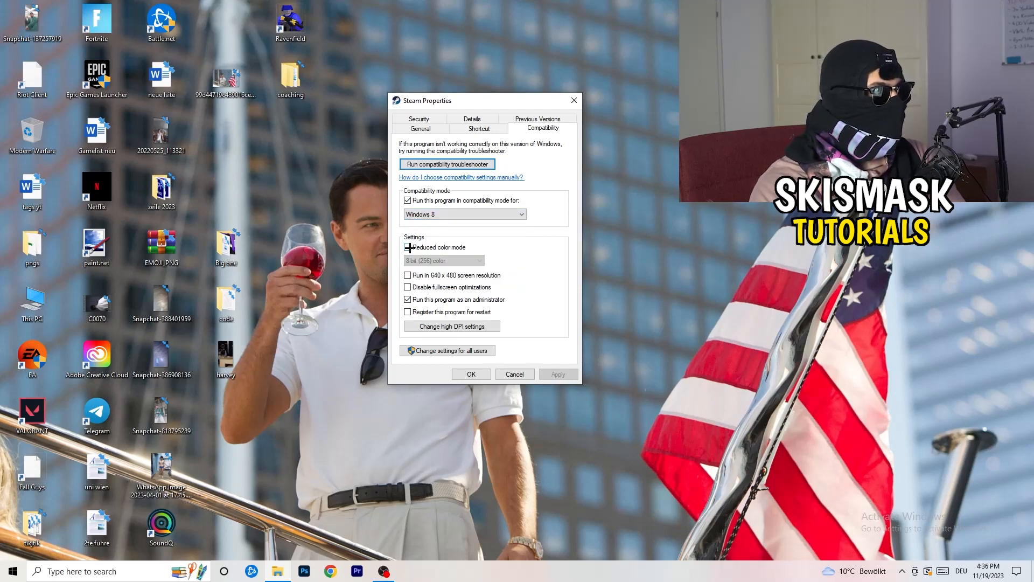
{"action": "left_click", "coordinate": [408, 247]}
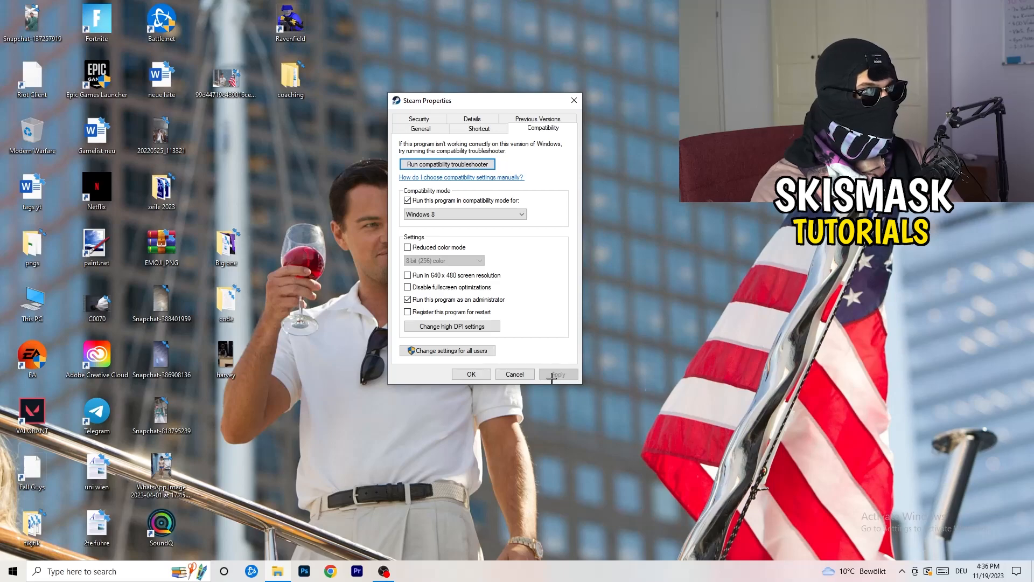
{"action": "left_click", "coordinate": [471, 374]}
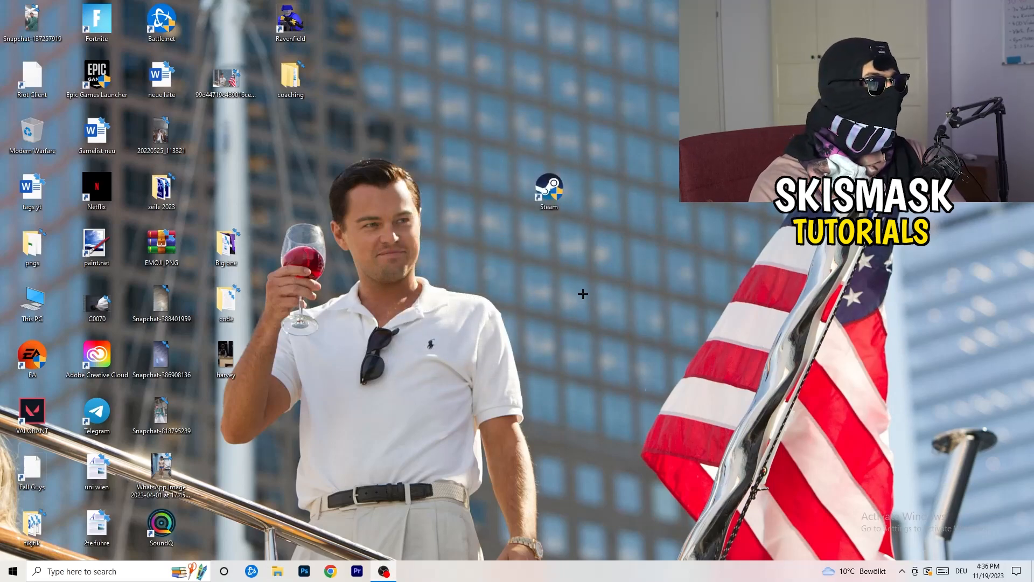
{"action": "mouse_move", "coordinate": [626, 205]}
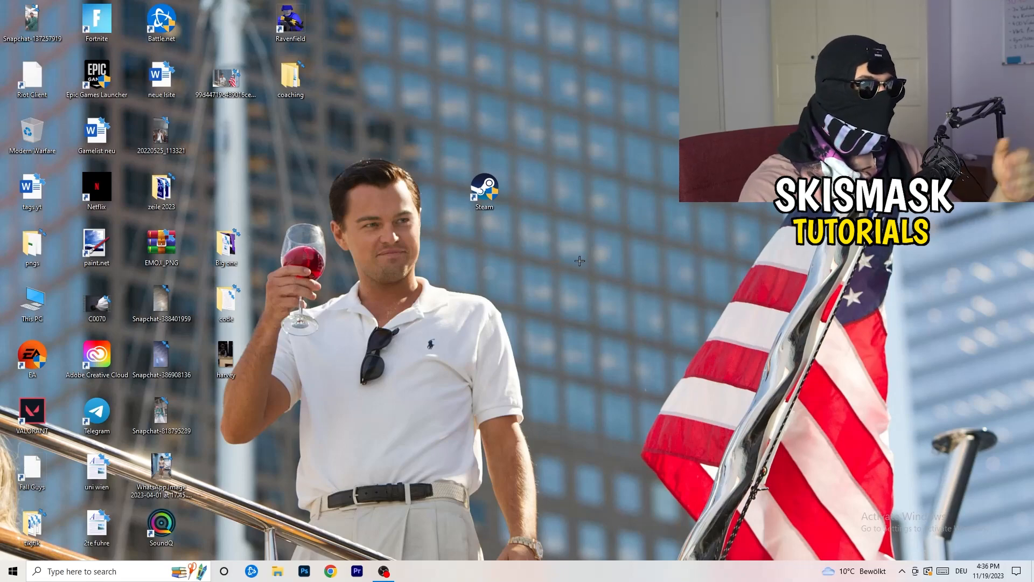
{"action": "mouse_move", "coordinate": [544, 178]}
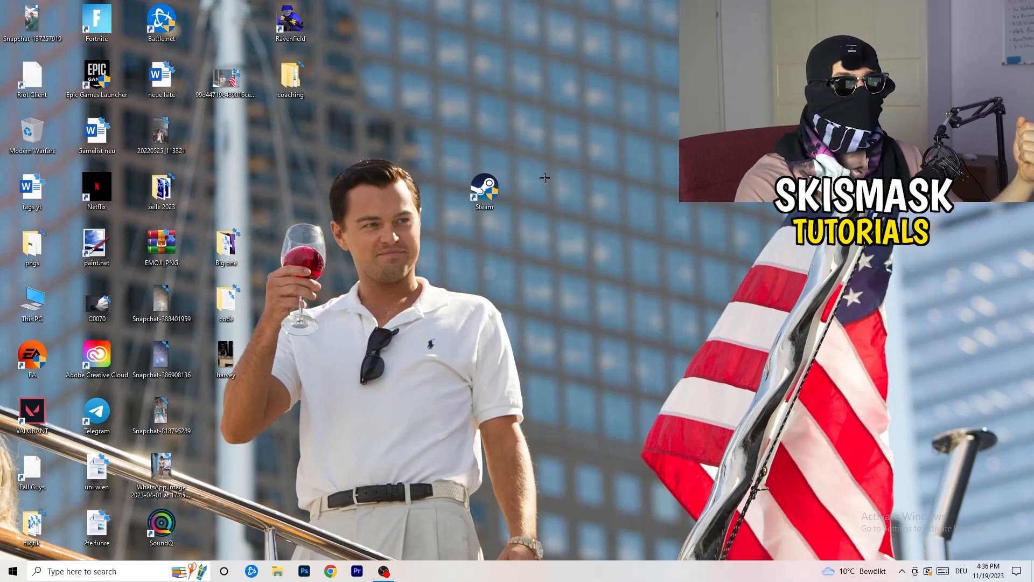
Drag the Steam shortcut about 240 pixels left on the desktop
{"action": "left_click_drag", "start_coordinate": [485, 191], "coordinate": [355, 191]}
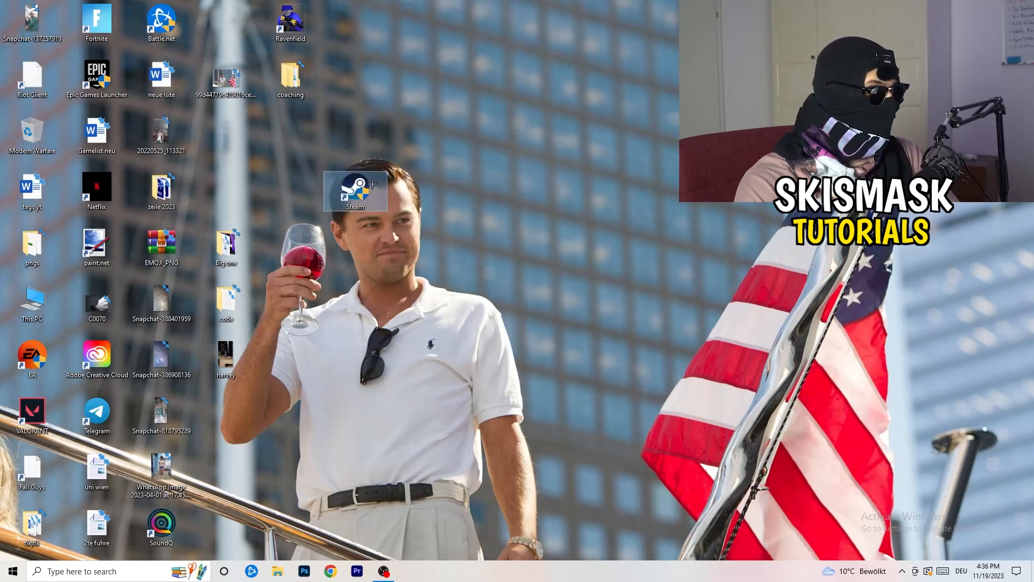
Reopen Steam shortcut properties, verify Windows 8 and administrator compatibility, then close
{"action": "right_click", "coordinate": [355, 190]}
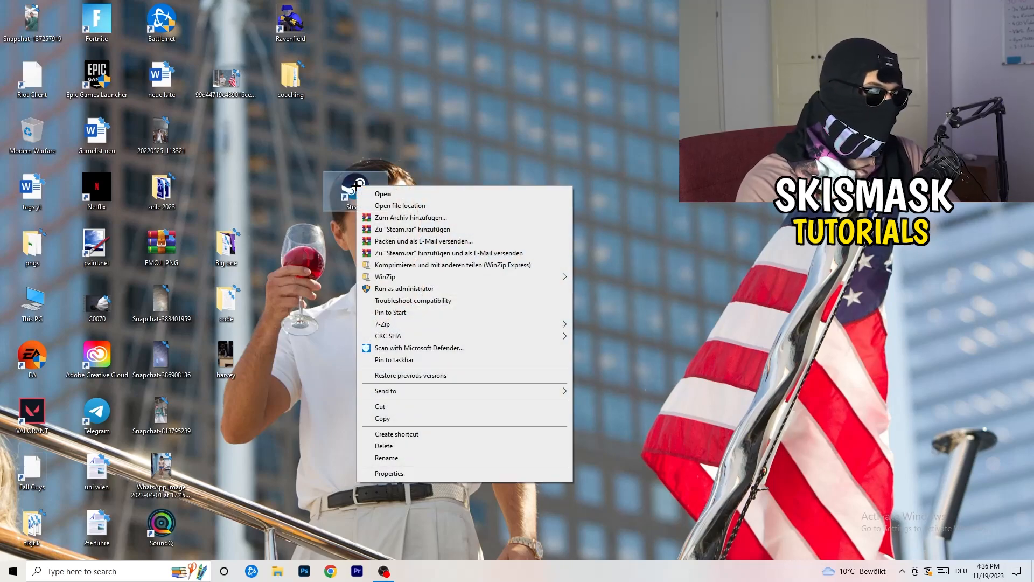
{"action": "left_click", "coordinate": [388, 473]}
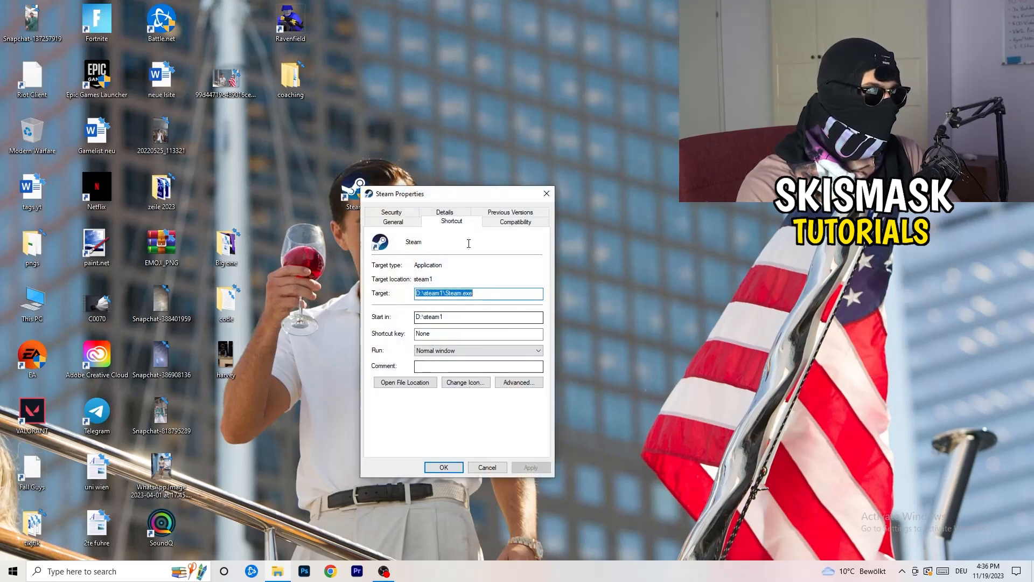
{"action": "left_click", "coordinate": [515, 222]}
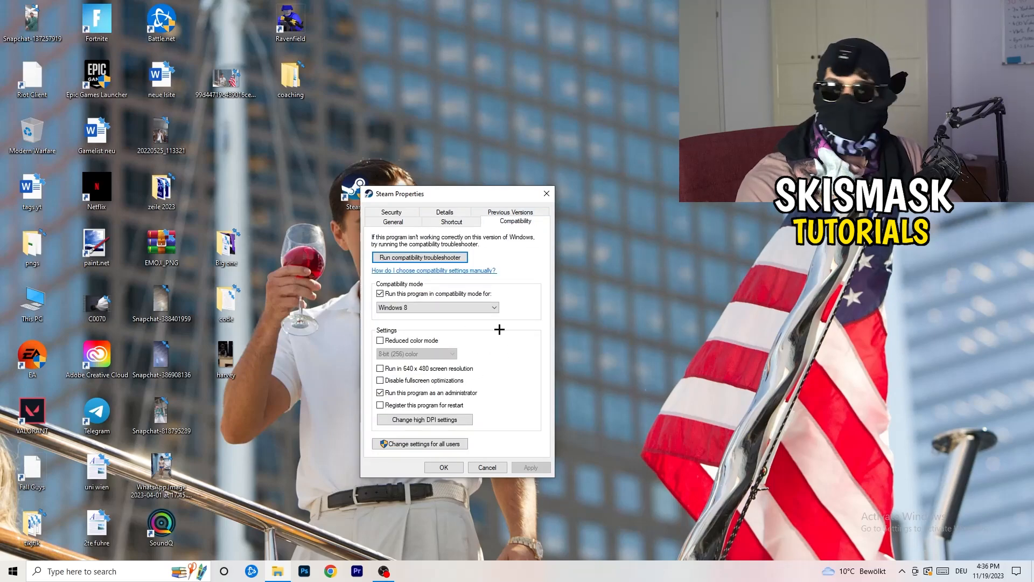
{"action": "left_click", "coordinate": [487, 467]}
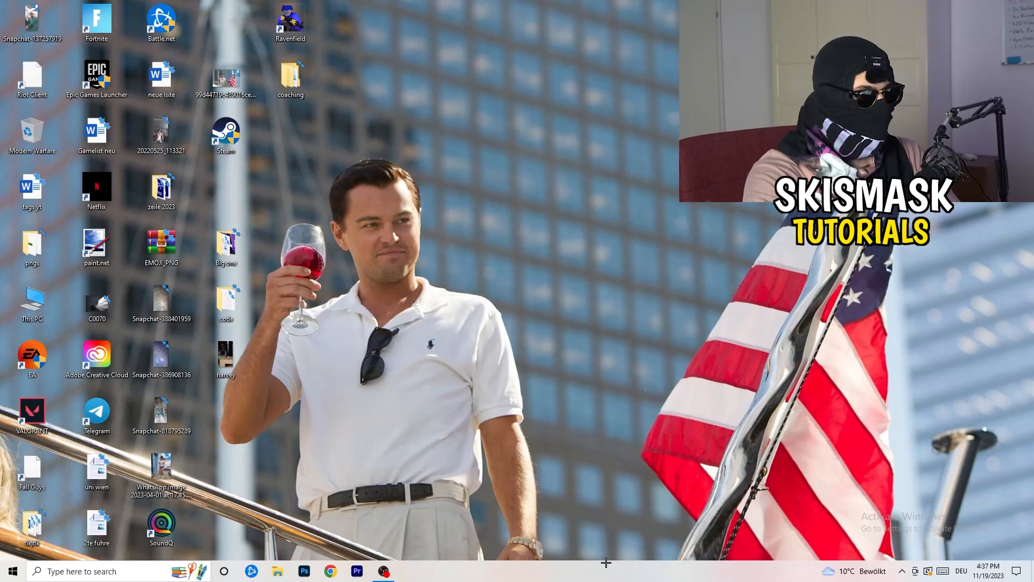
Open Task Manager on its Details tab listing running executables and their status
{"action": "left_click", "coordinate": [409, 571]}
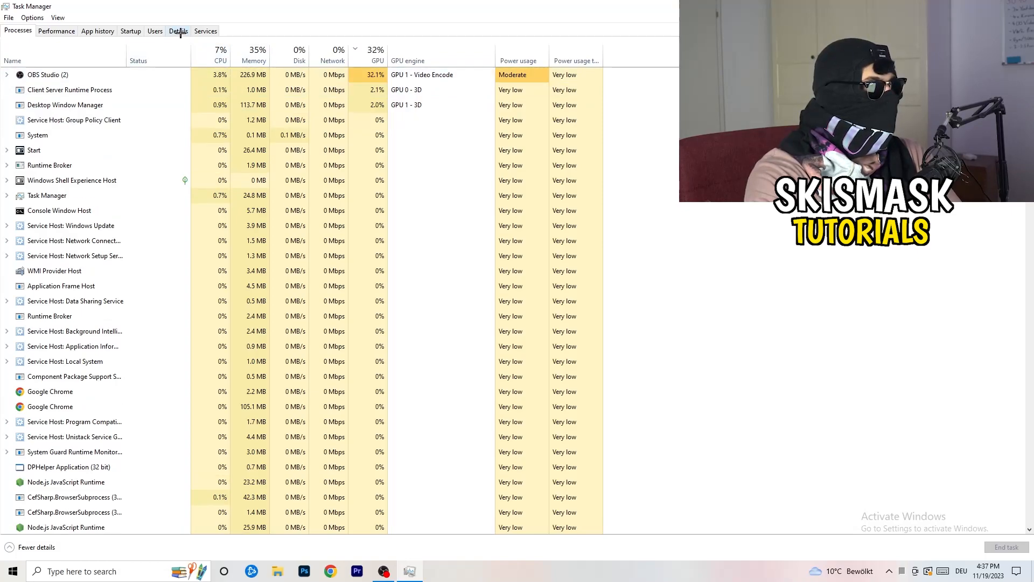
{"action": "left_click", "coordinate": [178, 30]}
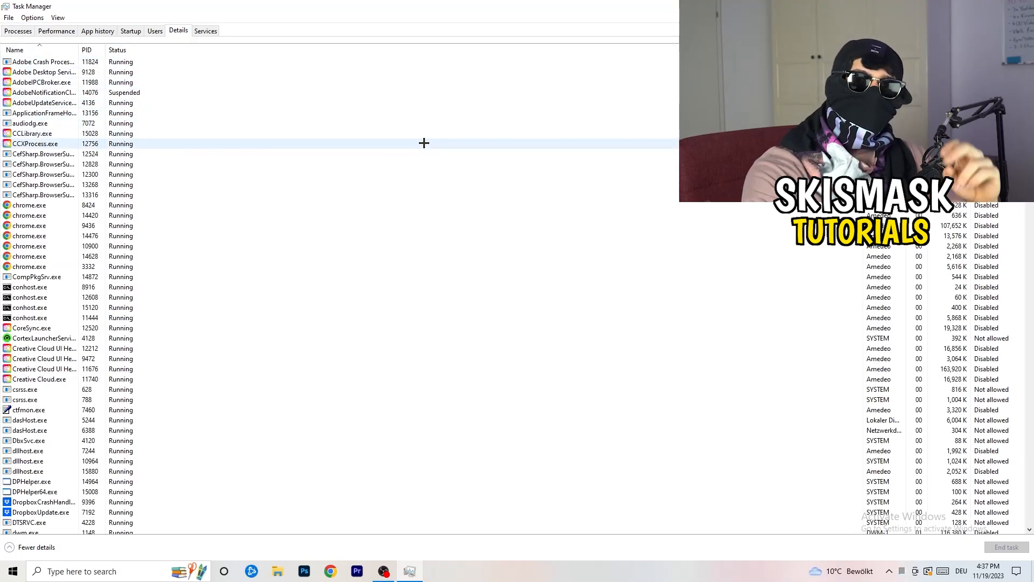
{"action": "mouse_move", "coordinate": [298, 142]}
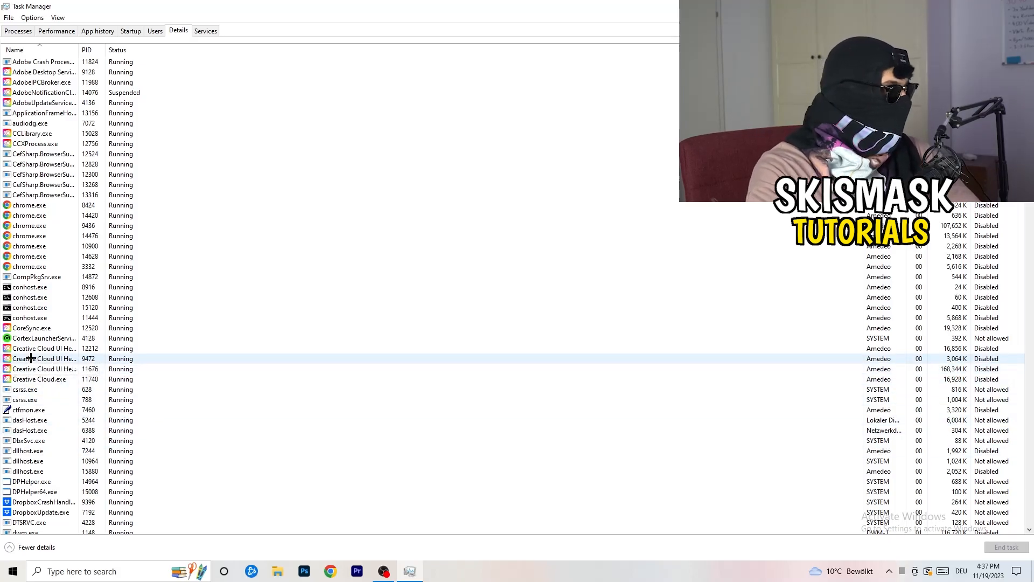
Show the Set priority options for a Creative Cloud UI Helper process, still at Normal
{"action": "right_click", "coordinate": [44, 358]}
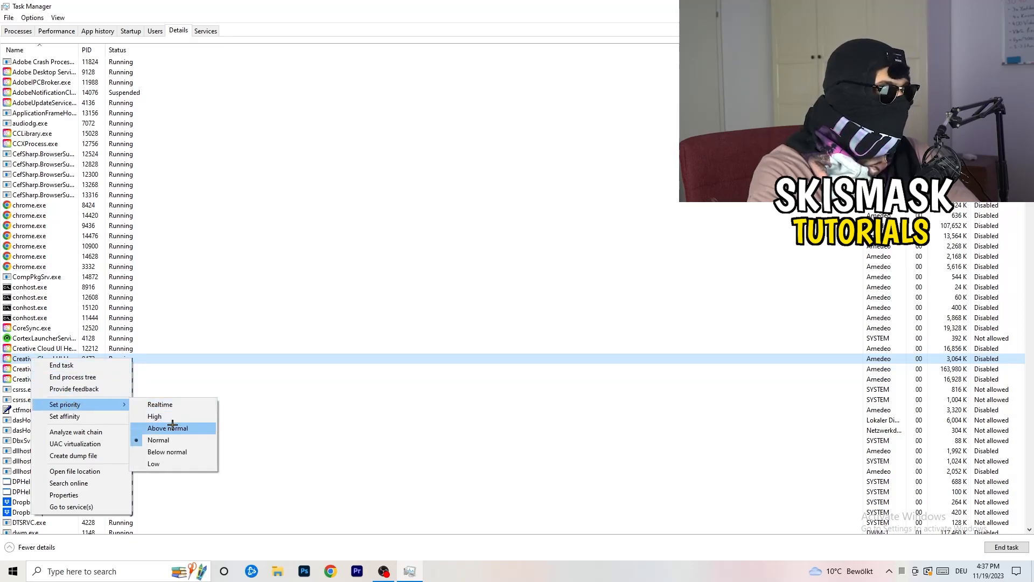
{"action": "mouse_move", "coordinate": [155, 417]}
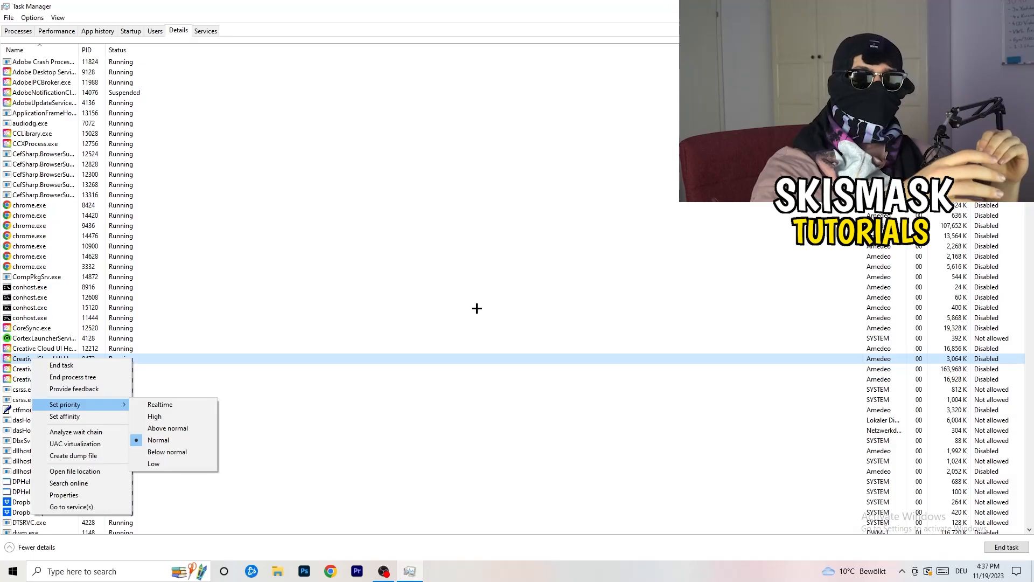
{"action": "mouse_move", "coordinate": [494, 314]}
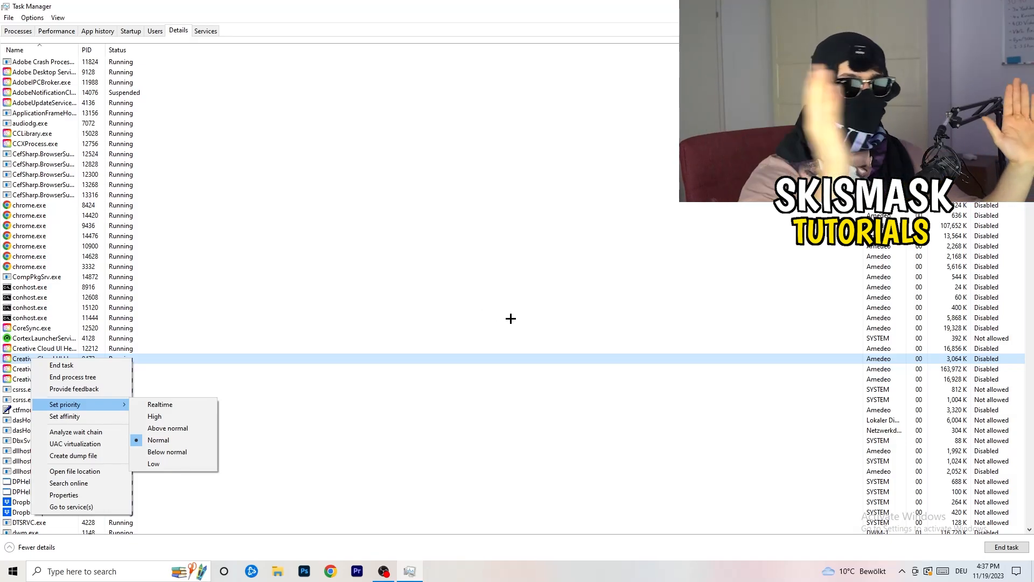
{"action": "mouse_move", "coordinate": [523, 322]}
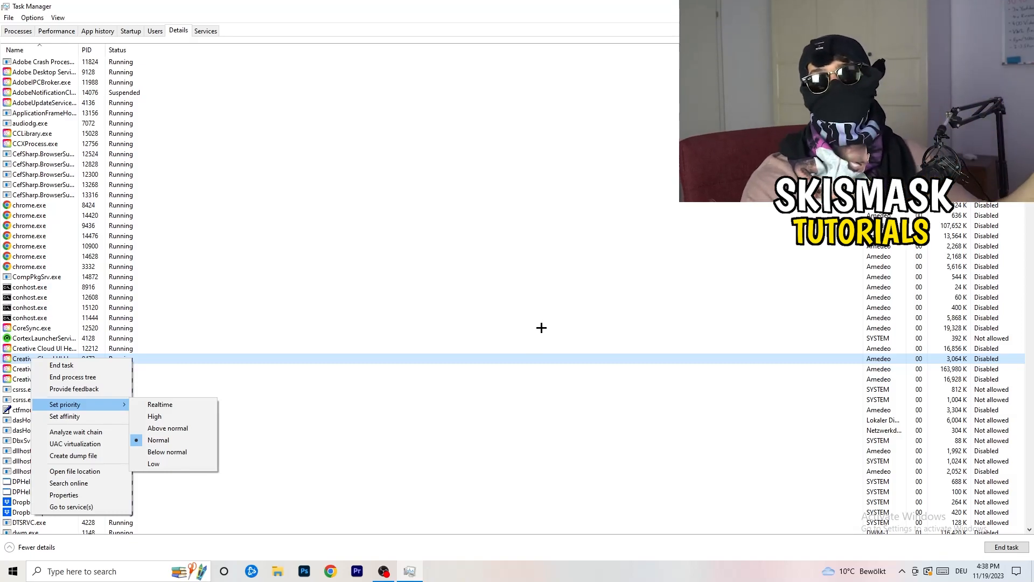
{"action": "mouse_move", "coordinate": [549, 329]}
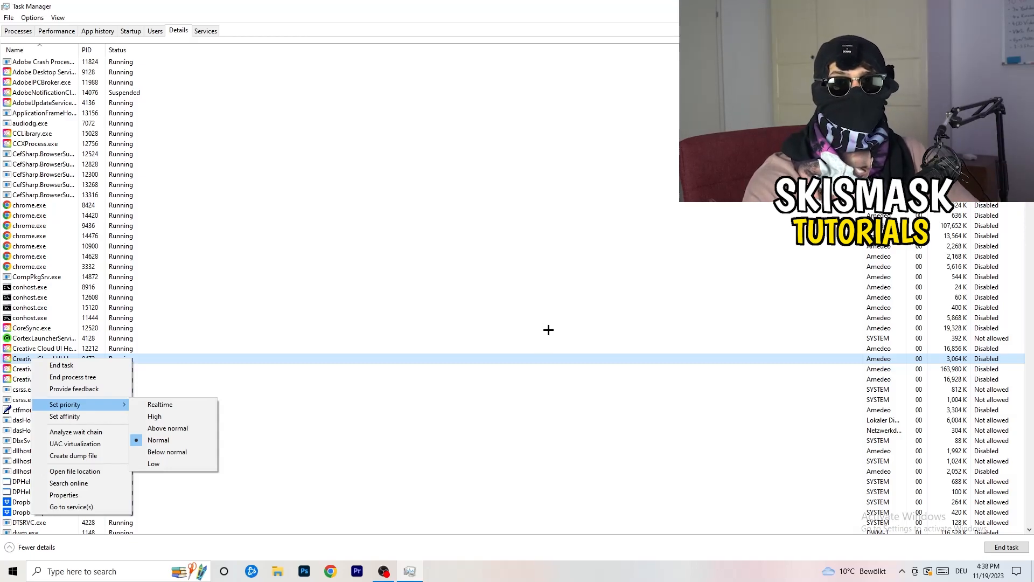
{"action": "mouse_move", "coordinate": [553, 332]}
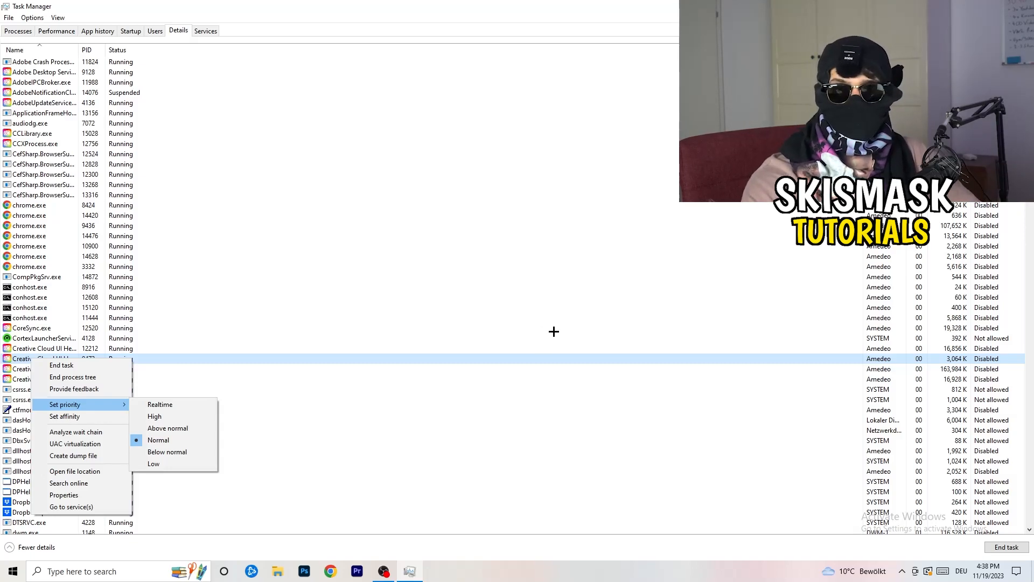